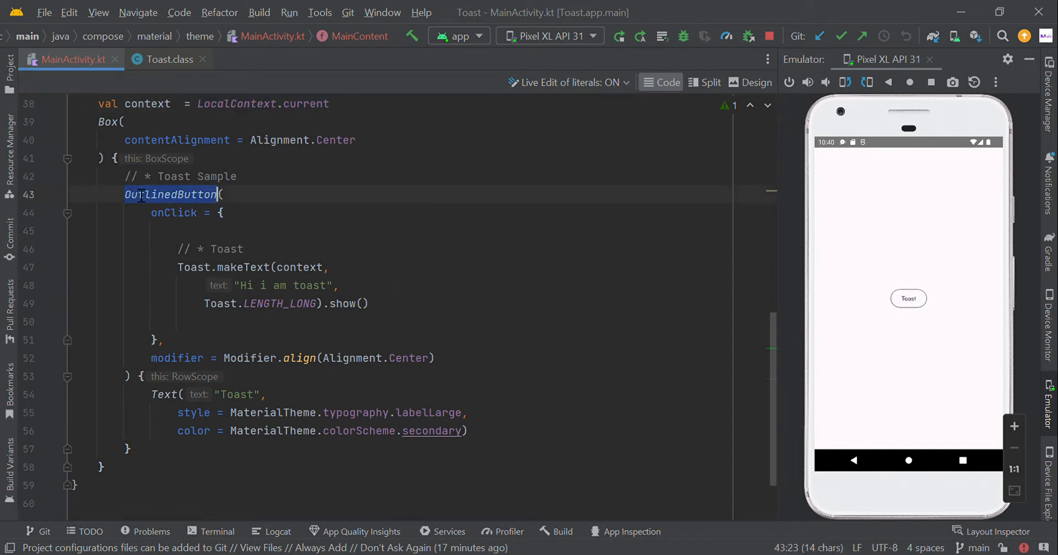
mouse_move(196, 220)
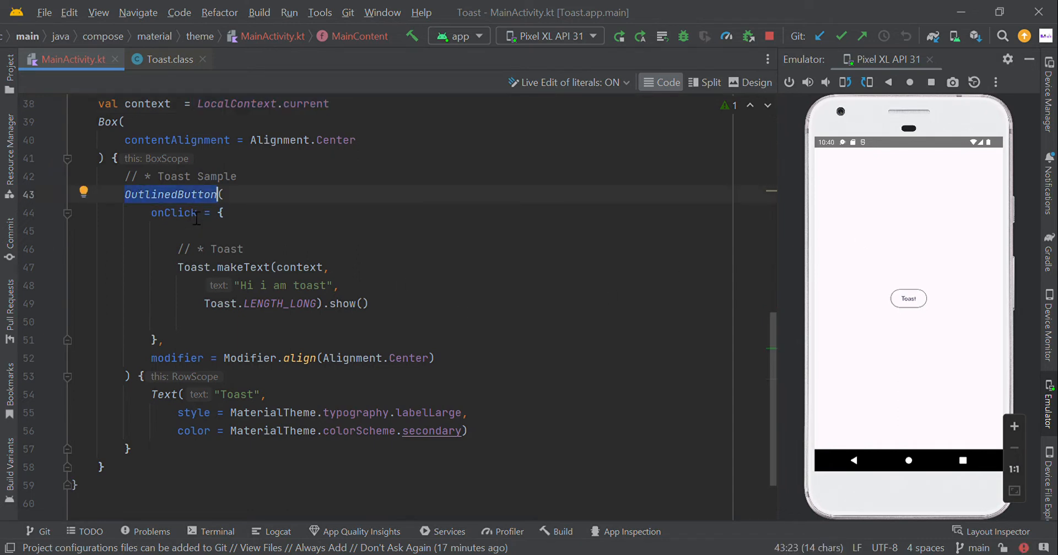
Step: Tap the emulator's Toast OutlinedButton so the 'Hi i am toast' message appears
click(223, 212)
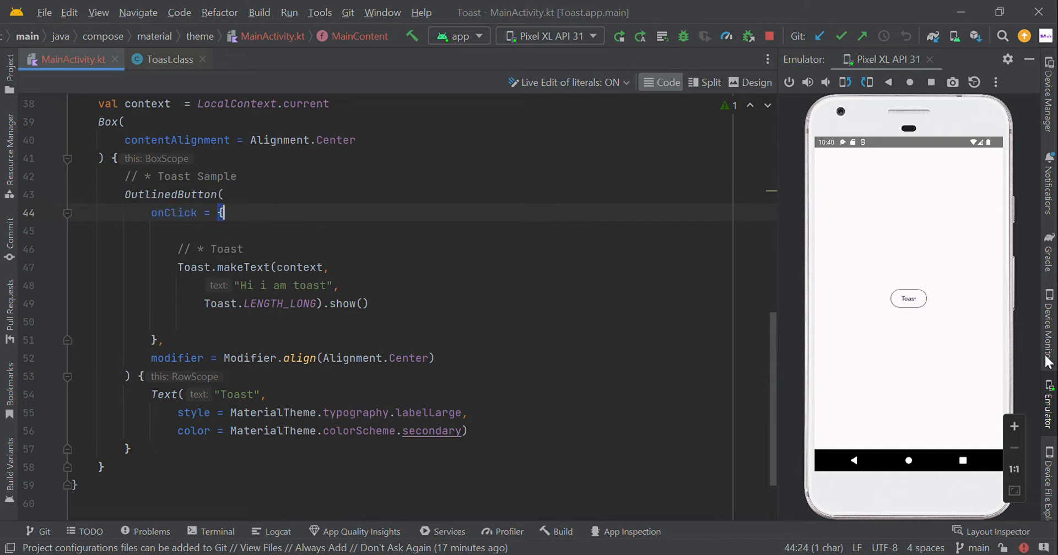
click(907, 299)
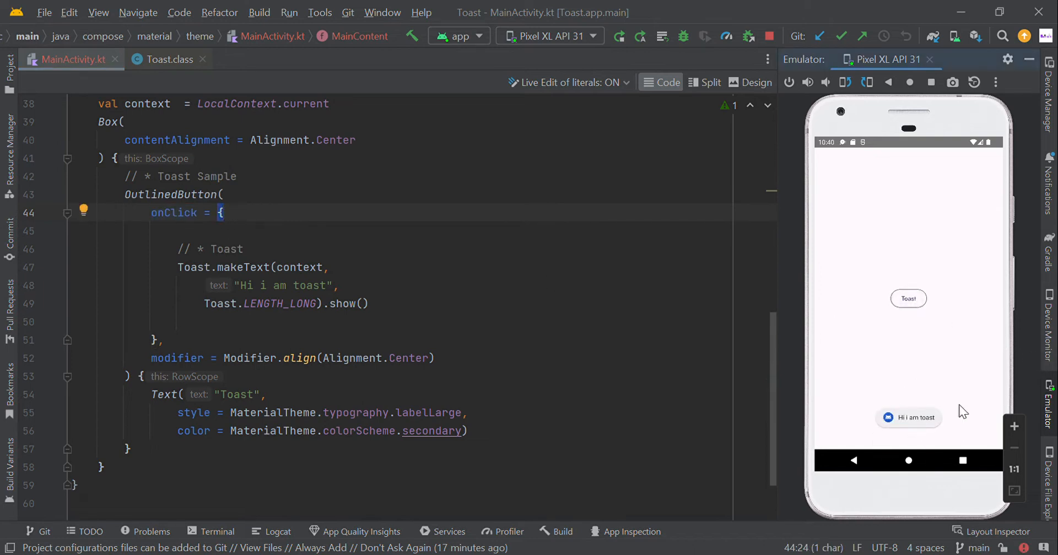
mouse_move(172, 260)
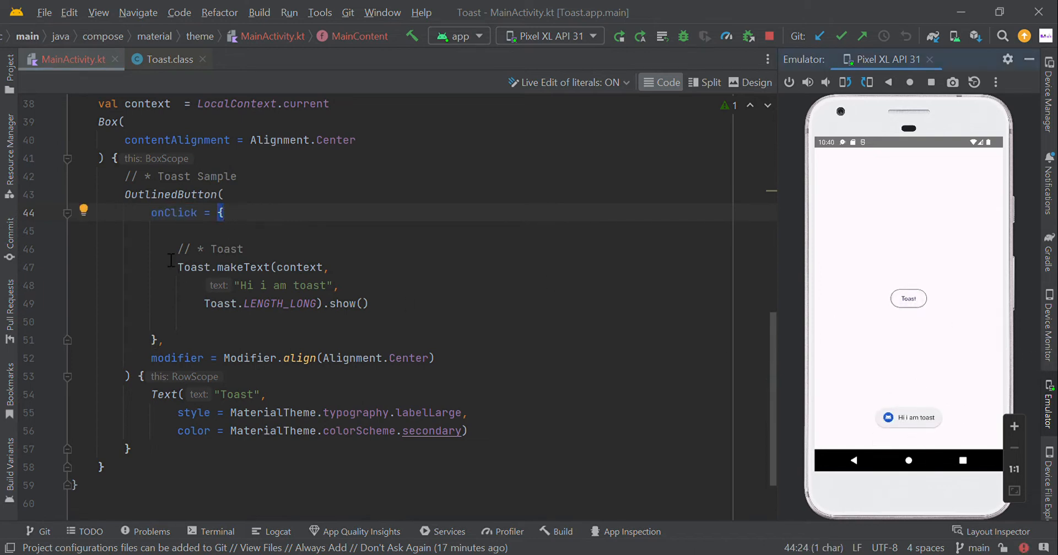
drag(178, 248, 367, 303)
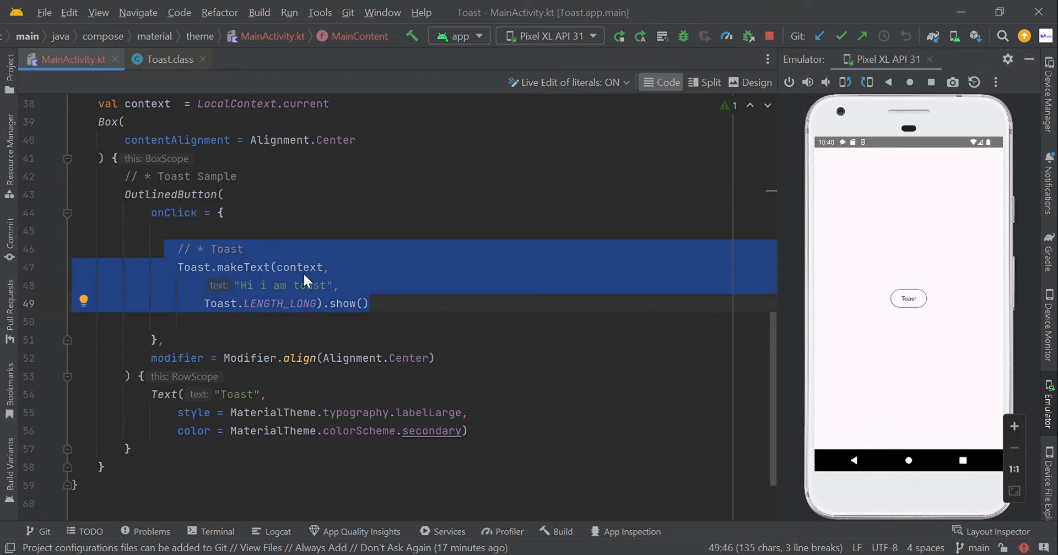
double_click(243, 268)
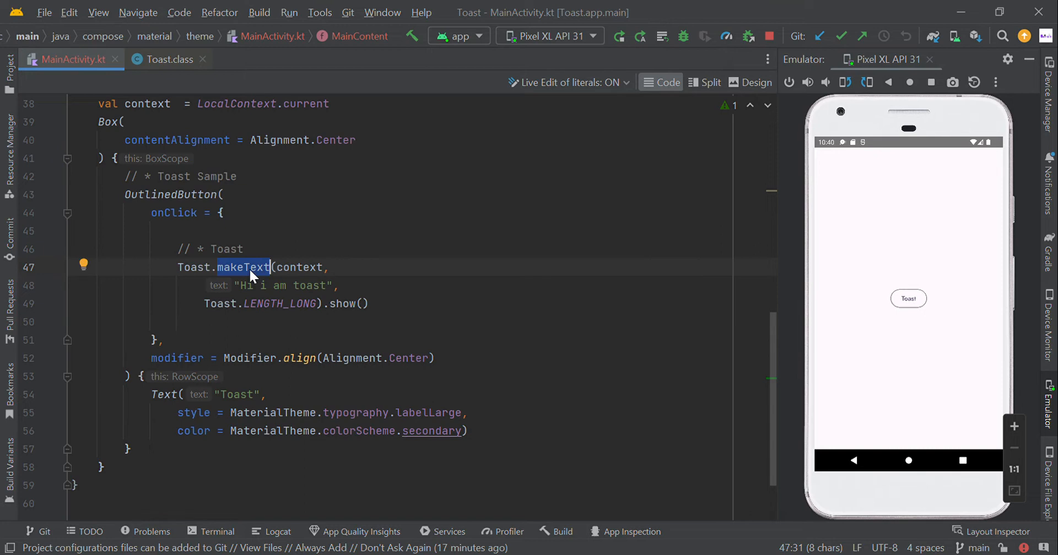
mouse_move(260, 269)
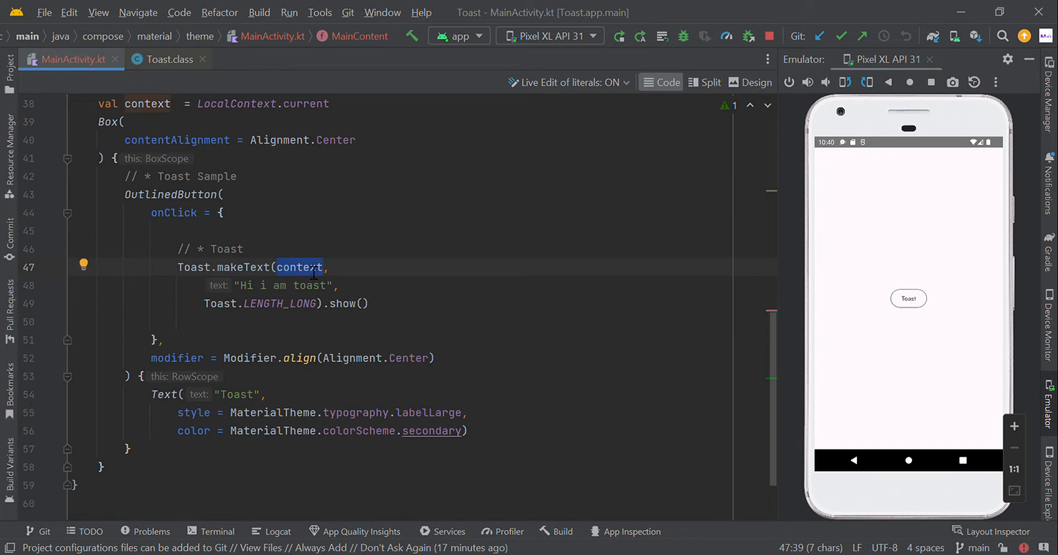
click(197, 104)
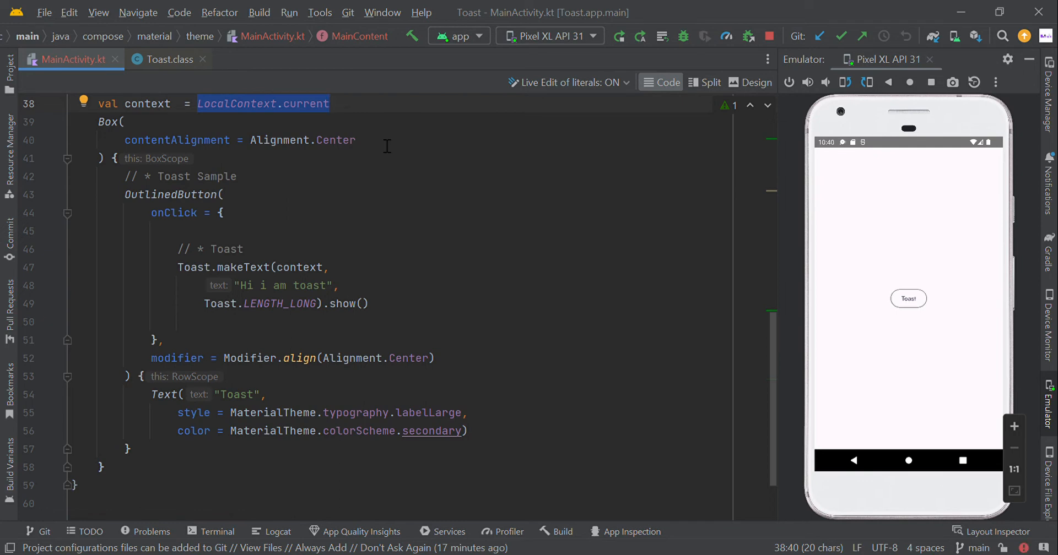
click(234, 285)
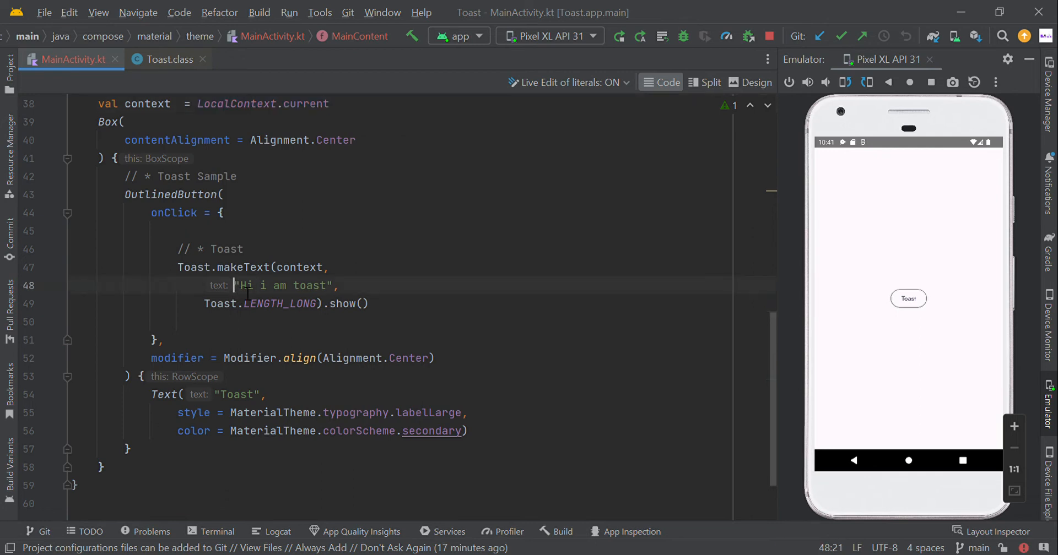
double_click(284, 286)
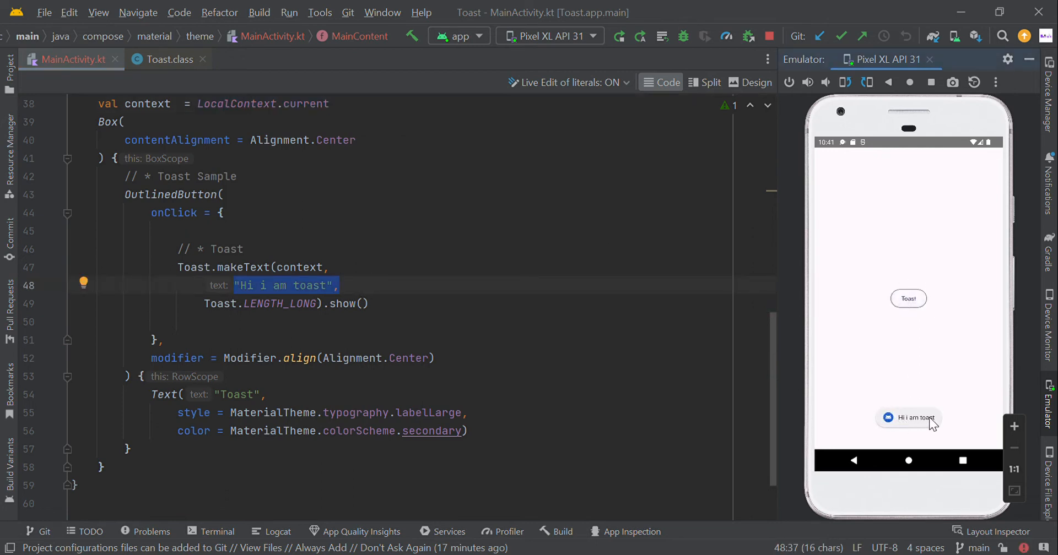
click(204, 304)
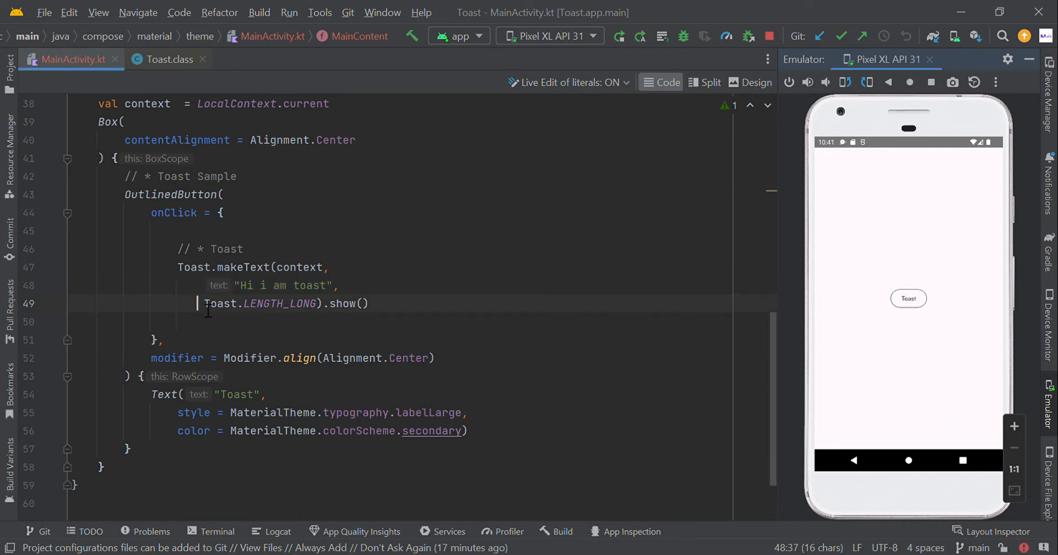
double_click(257, 303)
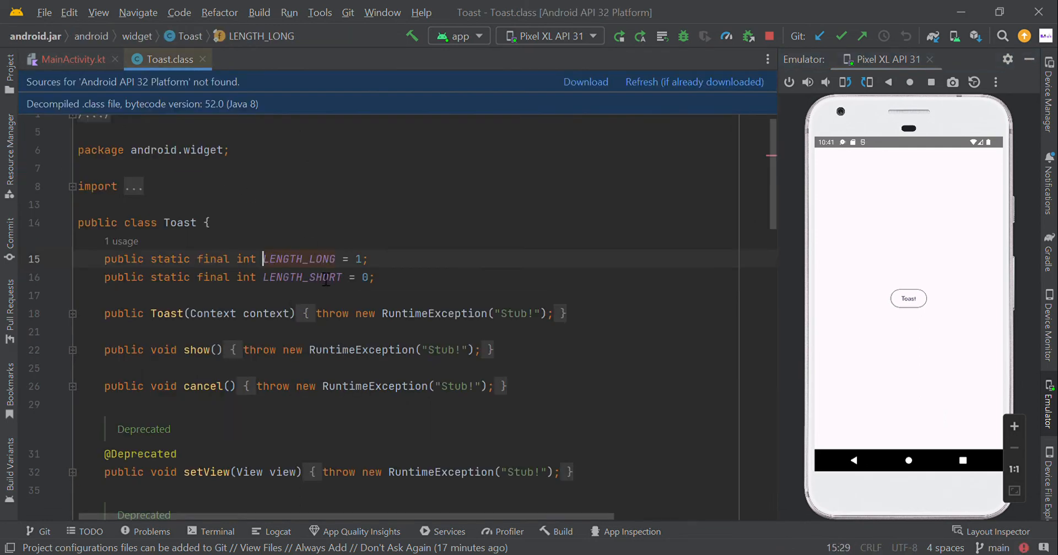
click(65, 60)
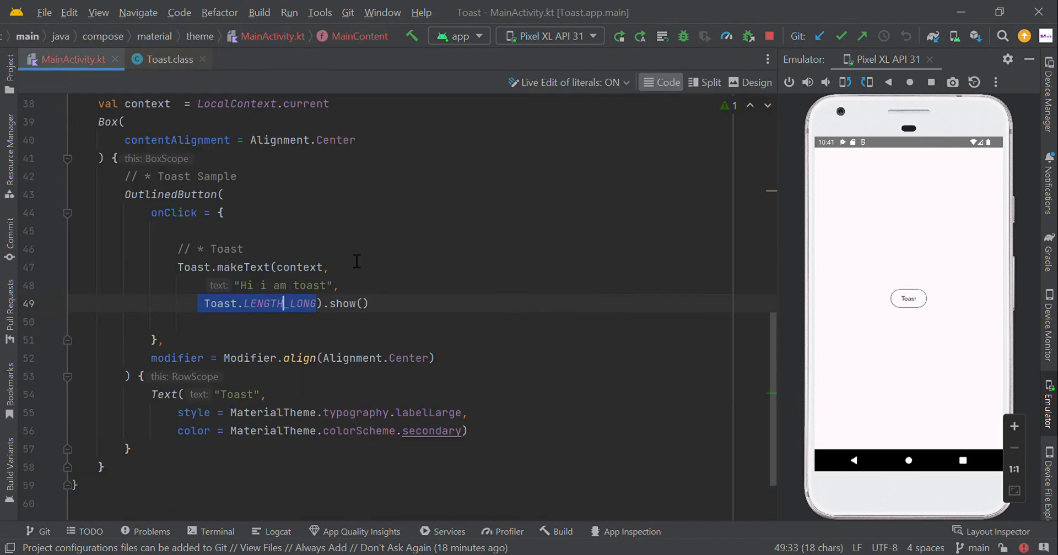